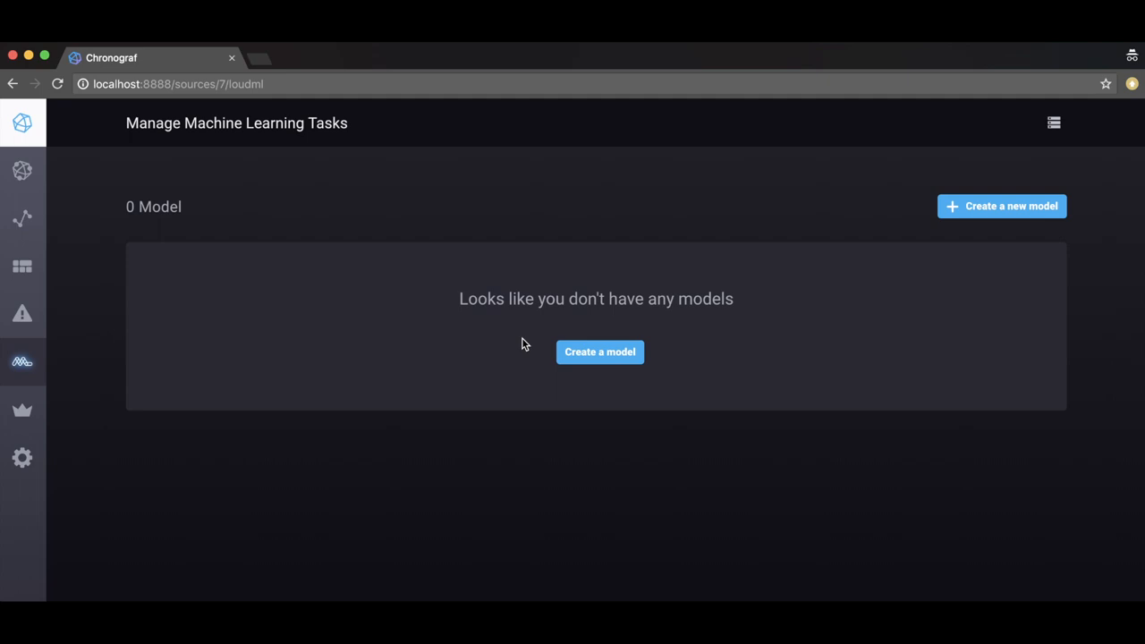
mouse_move(88, 235)
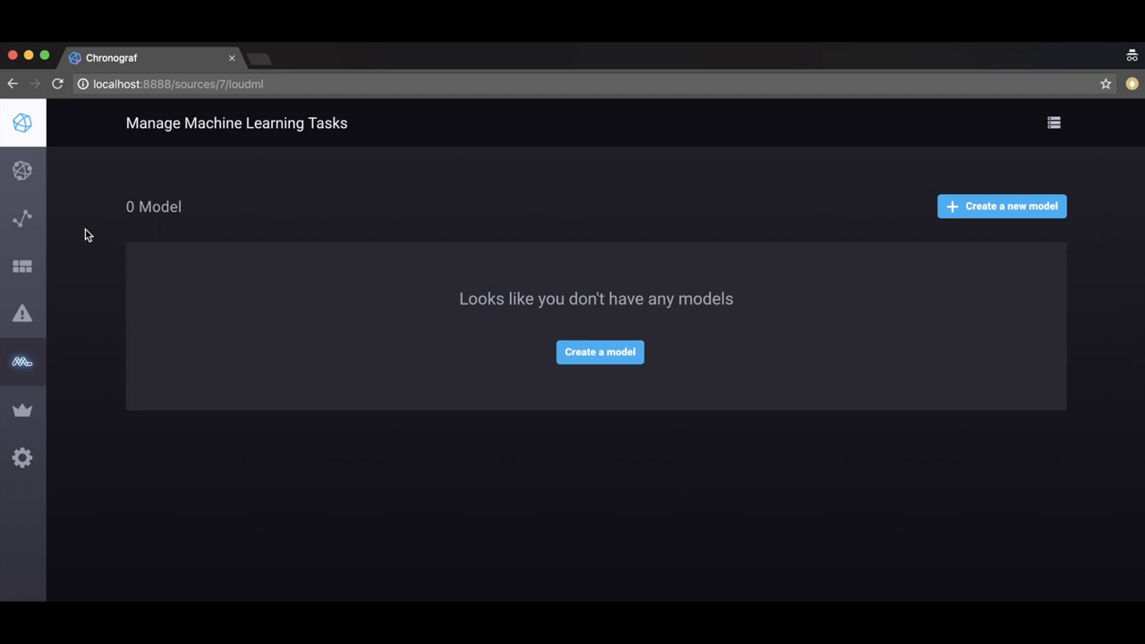
mouse_move(21, 218)
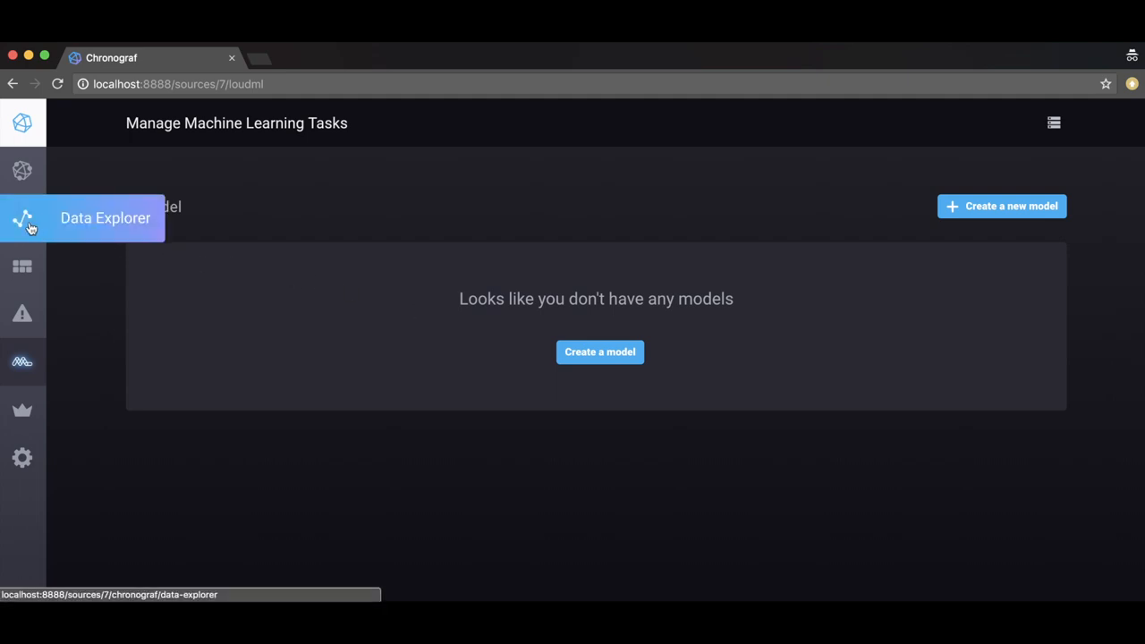
In Data Explorer, query the value field of metrics.autogen load_avg with dc and host tags expanded.
left_click(21, 218)
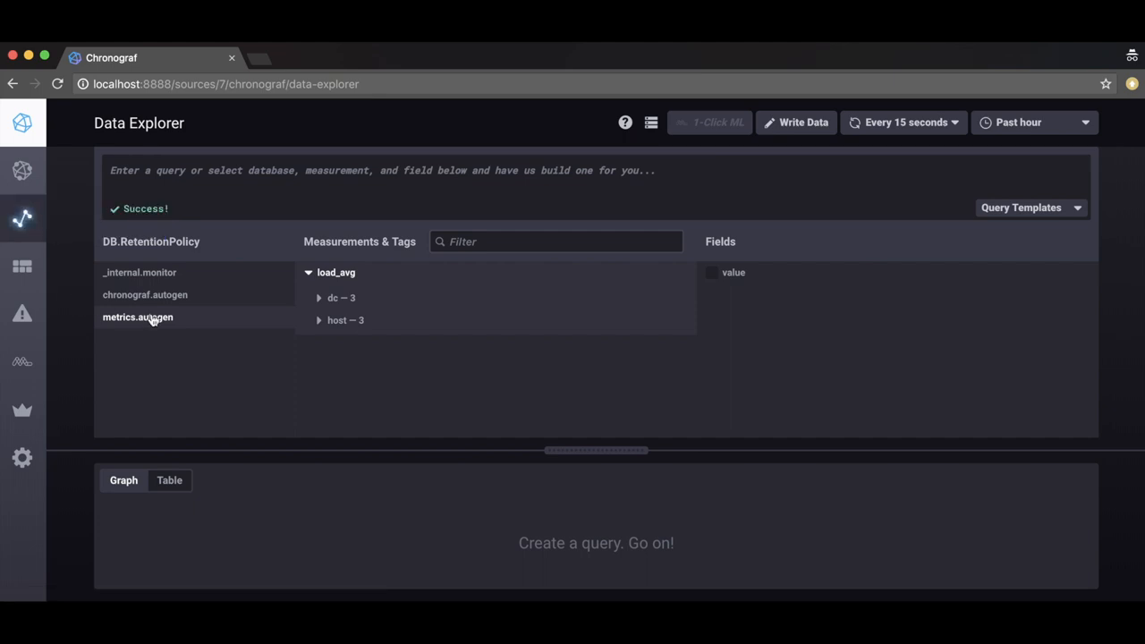
mouse_move(344, 297)
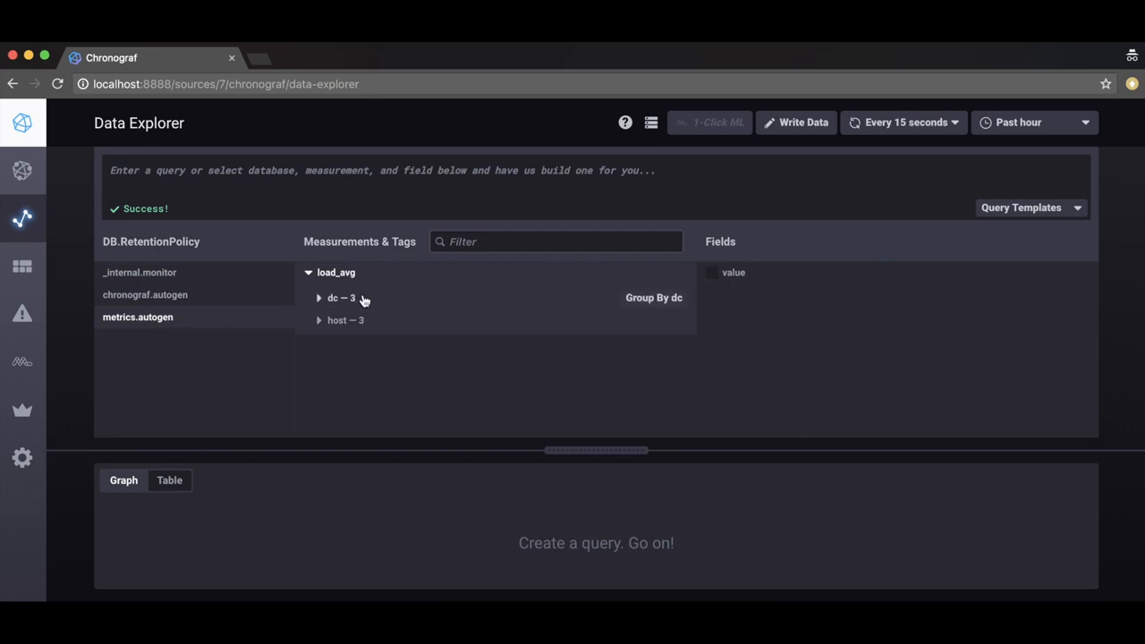
left_click(341, 297)
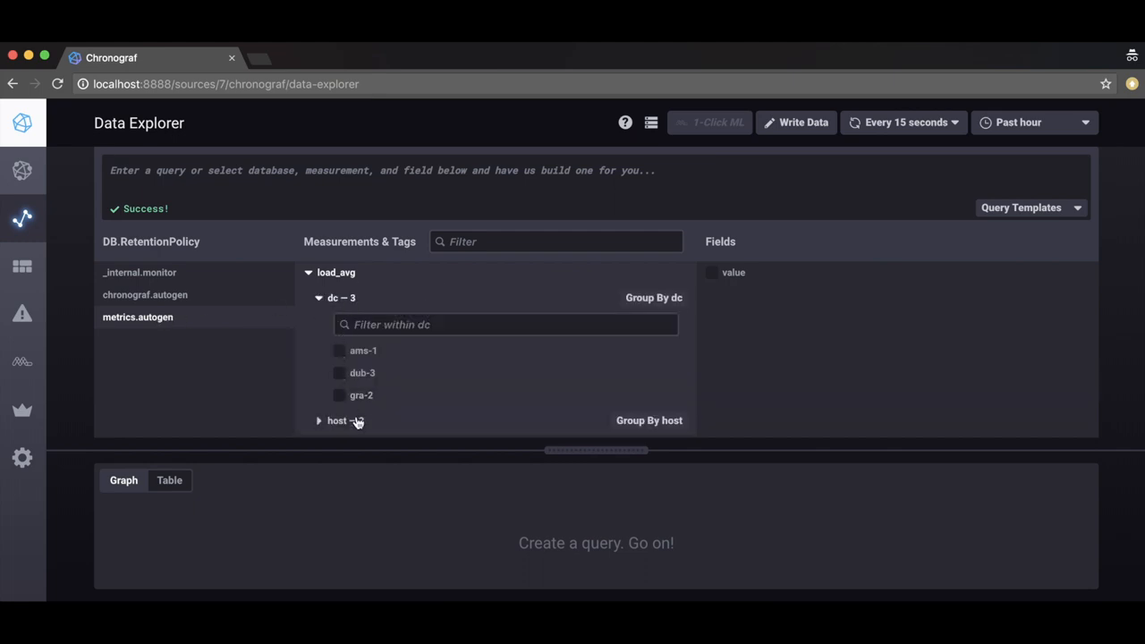
left_click(336, 421)
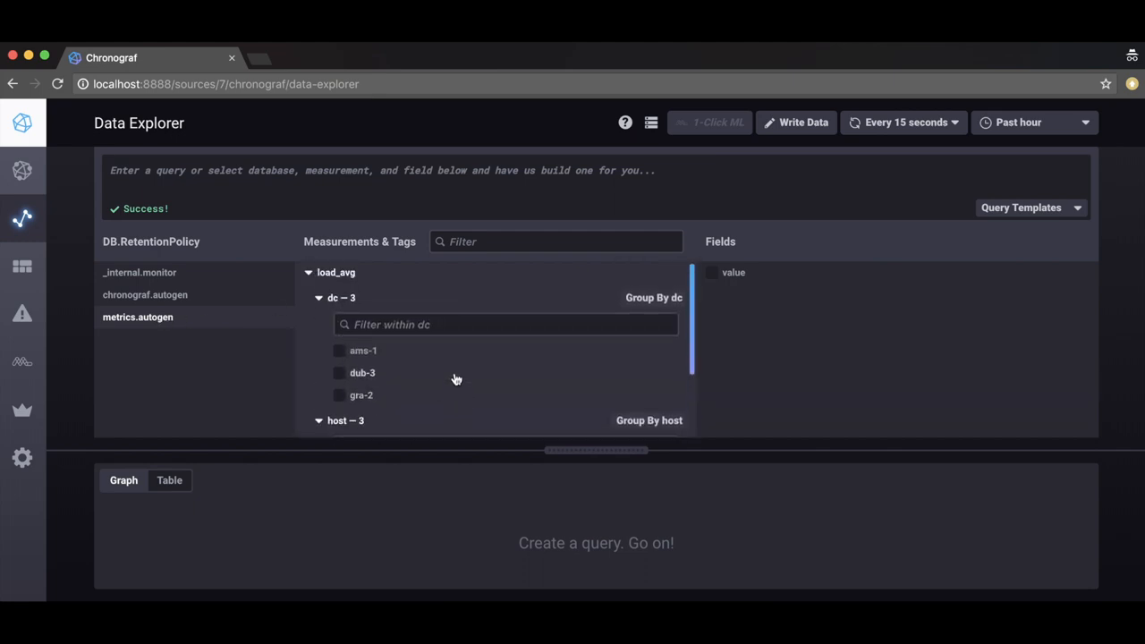
scroll("down", 3)
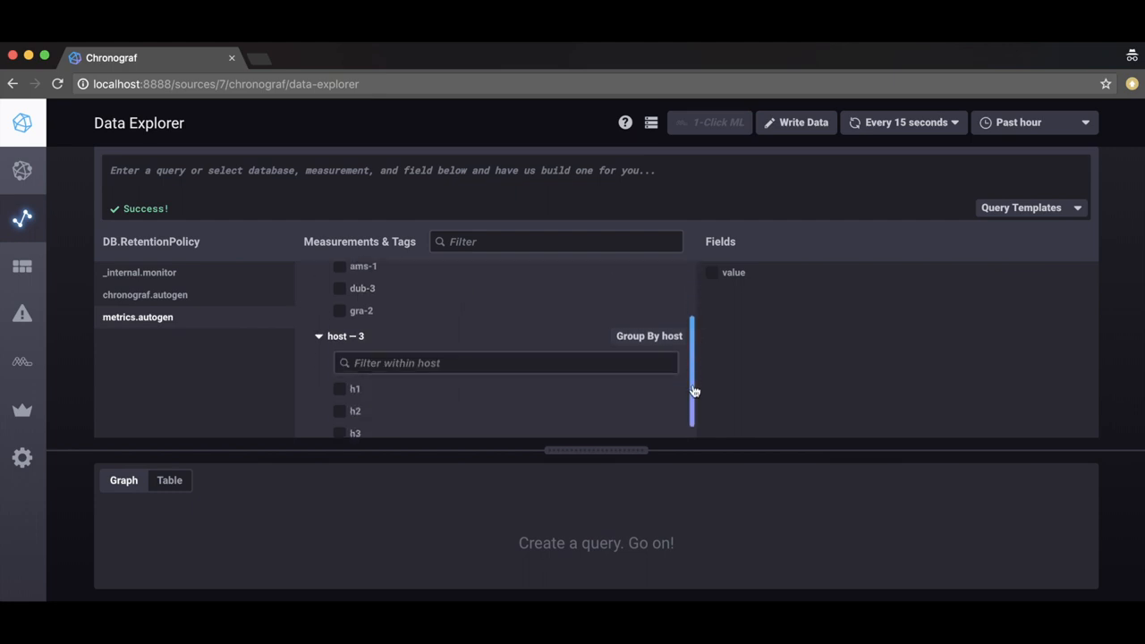
left_click(730, 272)
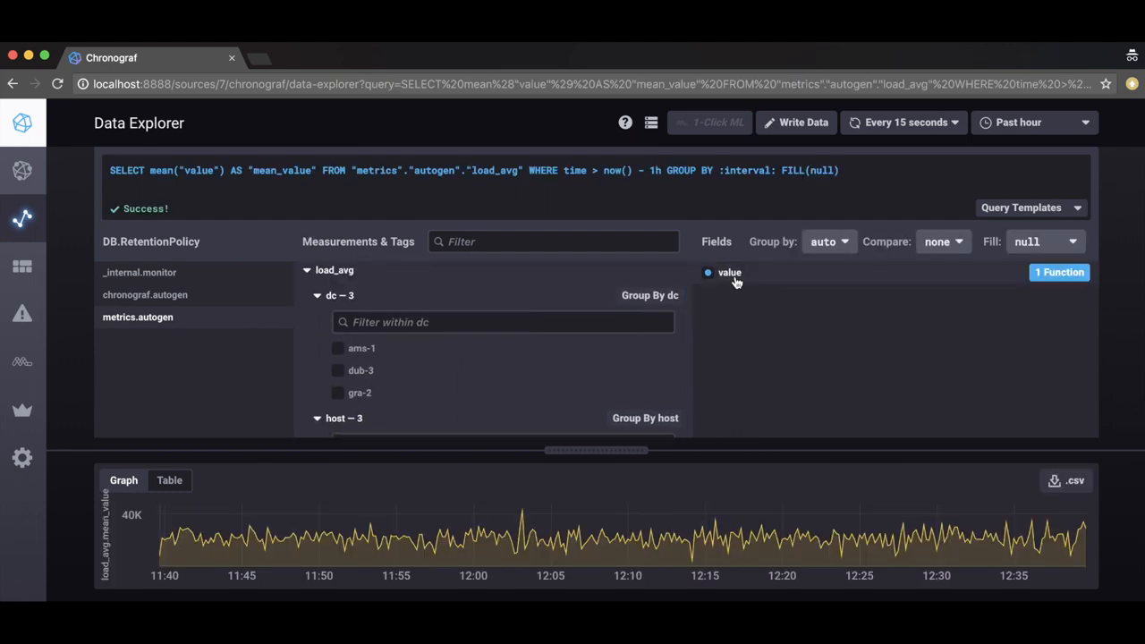
Change the aggregate from mean to count and restrict the query to data centre ams-1.
left_click(1060, 272)
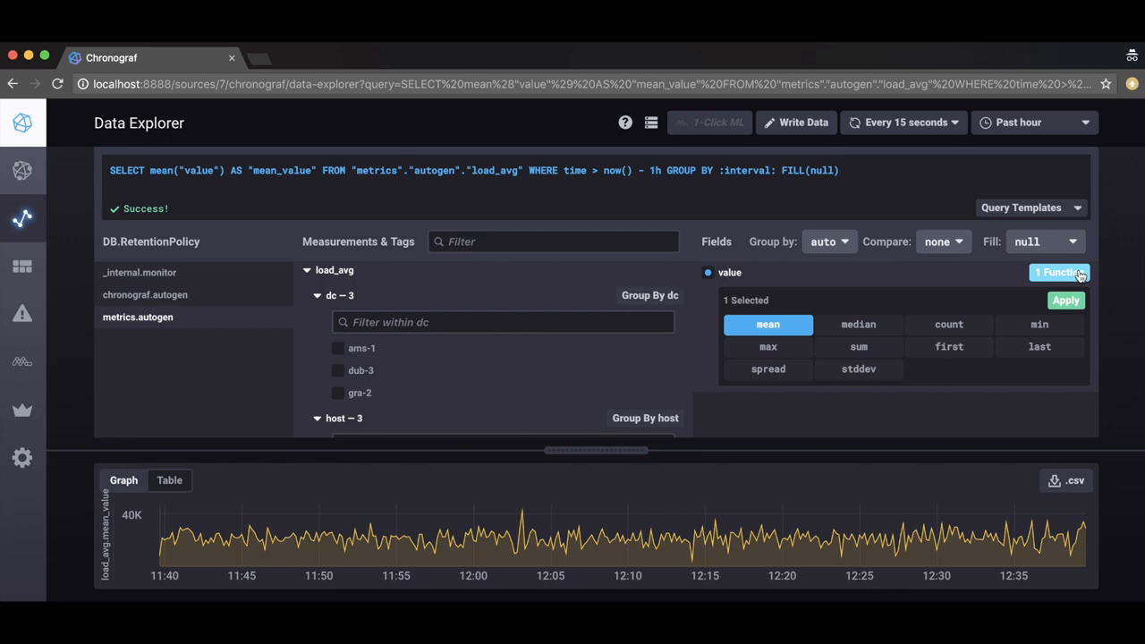
left_click(948, 324)
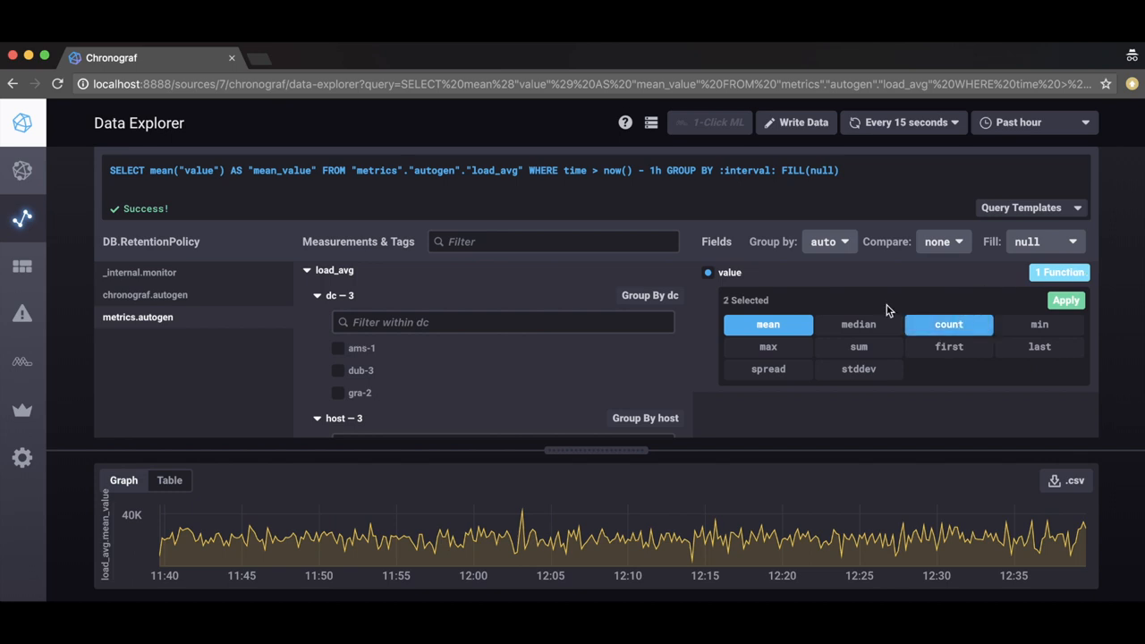
left_click(1066, 300)
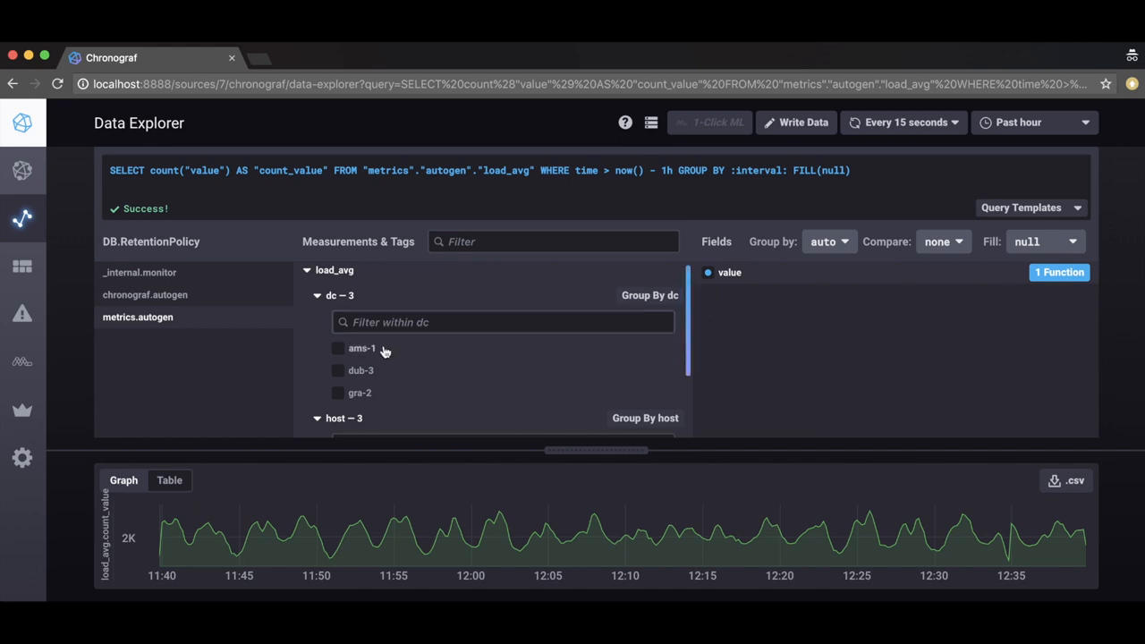
left_click(338, 347)
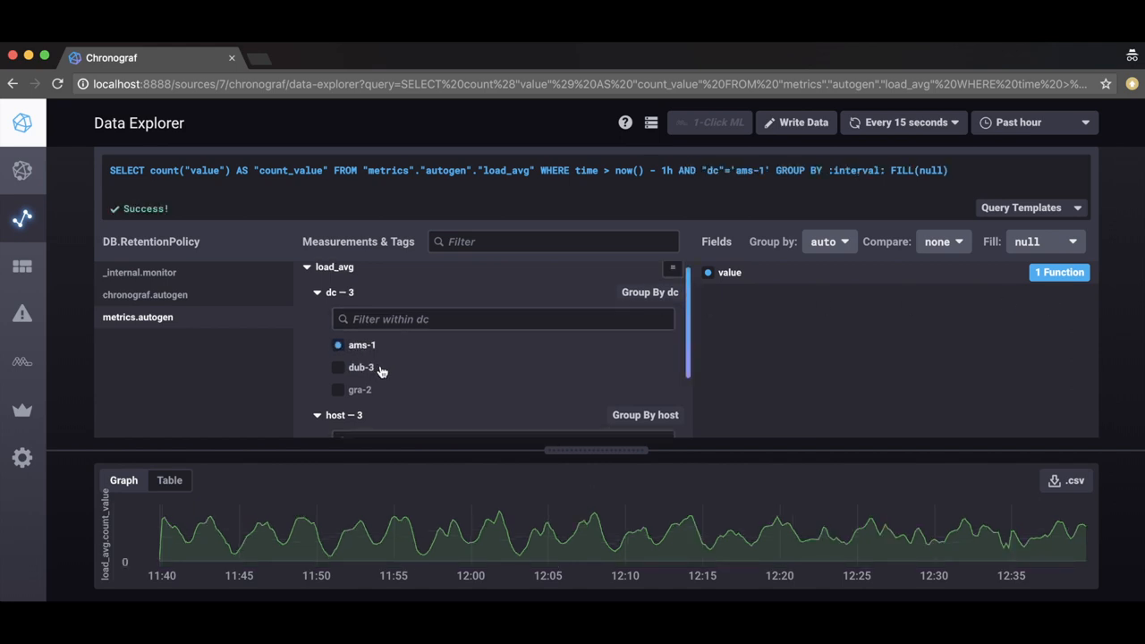
scroll("down", 3)
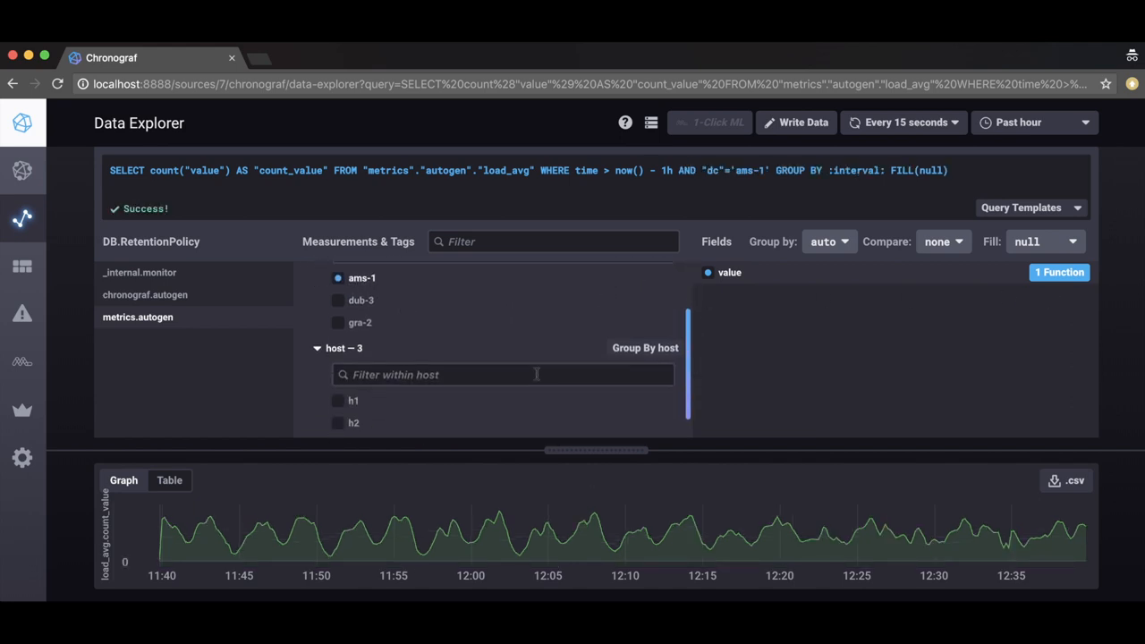
Filter to host h1, group by 10-second intervals and fill gaps with the previous value.
left_click(338, 401)
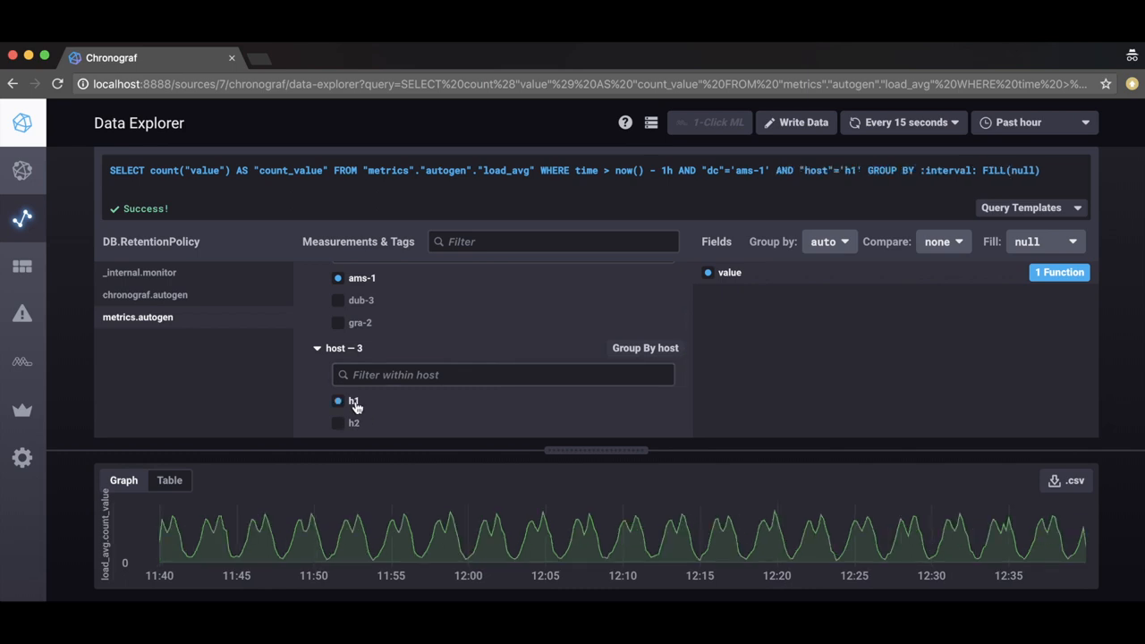
mouse_move(826, 241)
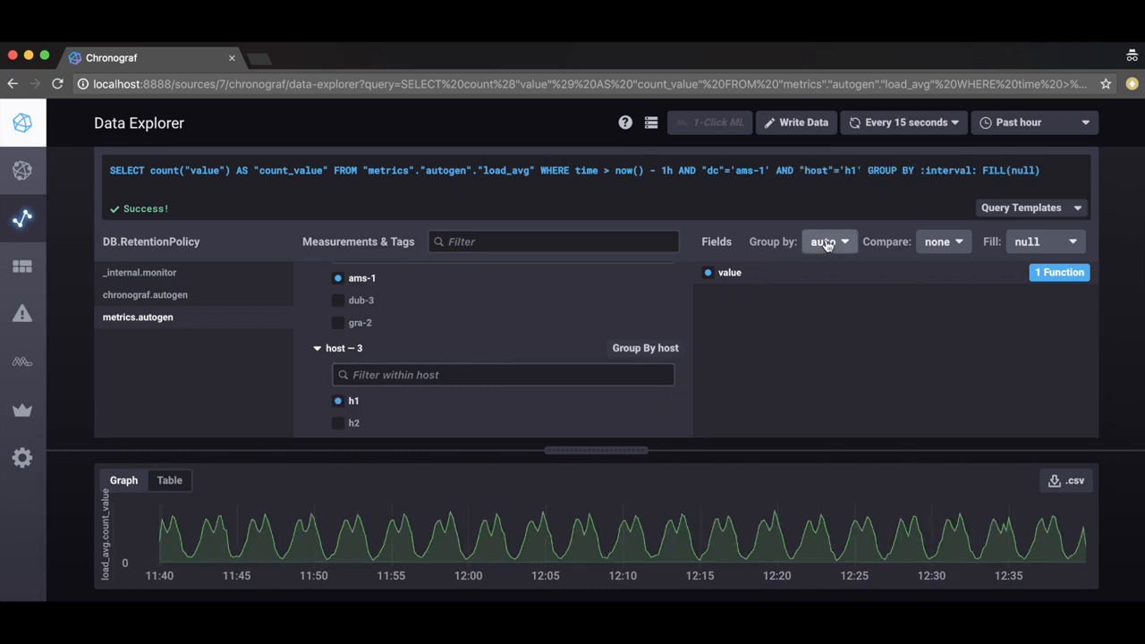
left_click(828, 241)
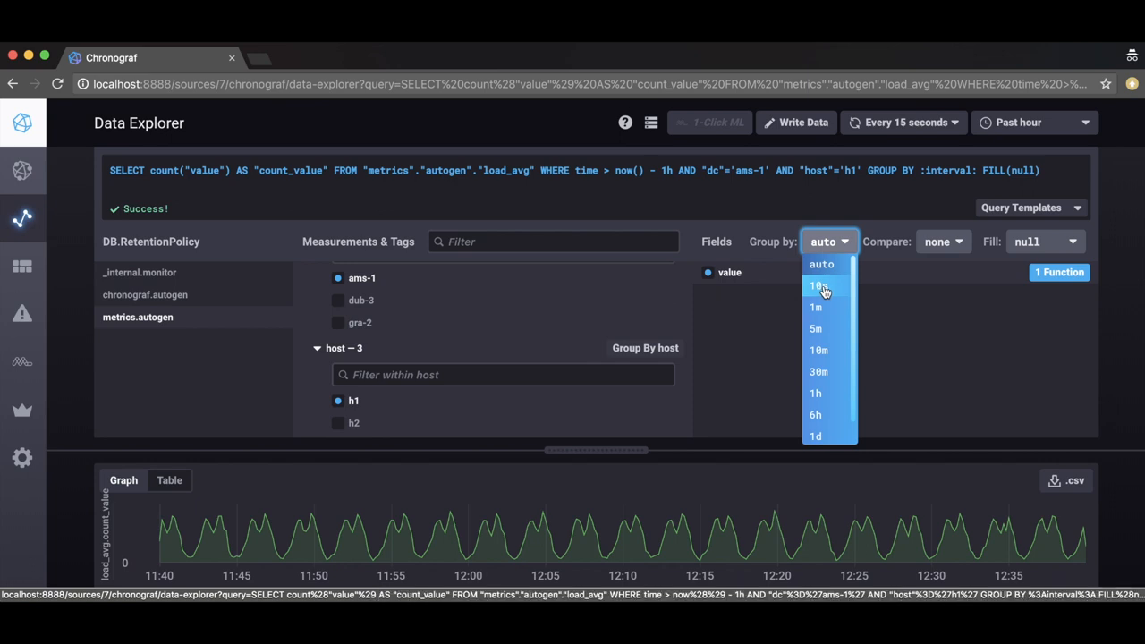
left_click(816, 286)
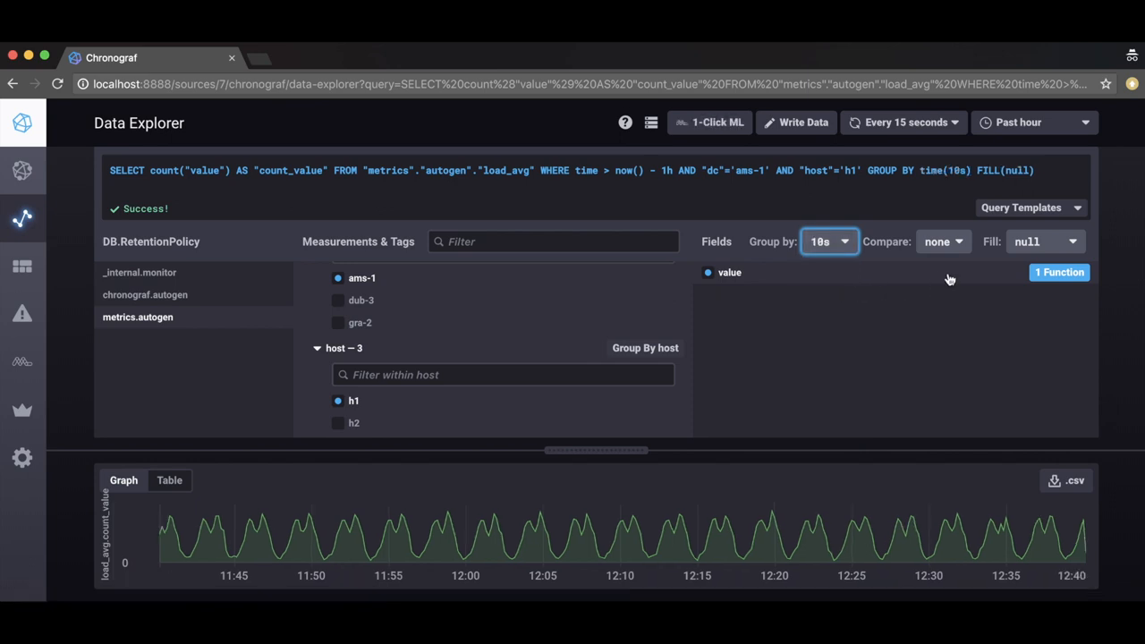
left_click(1045, 241)
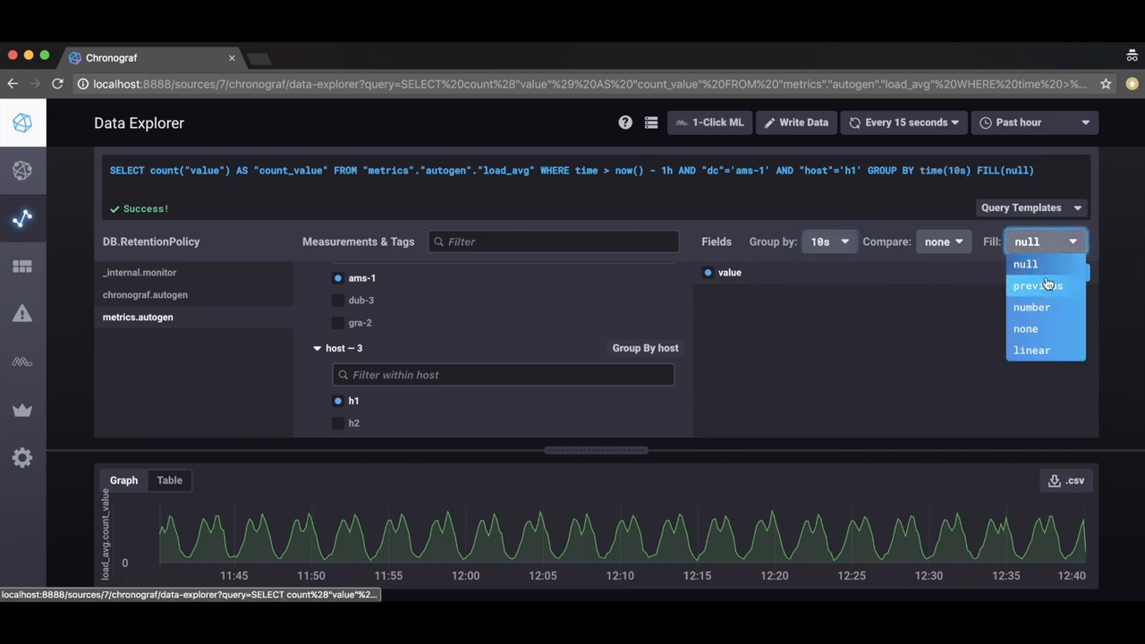
left_click(1038, 286)
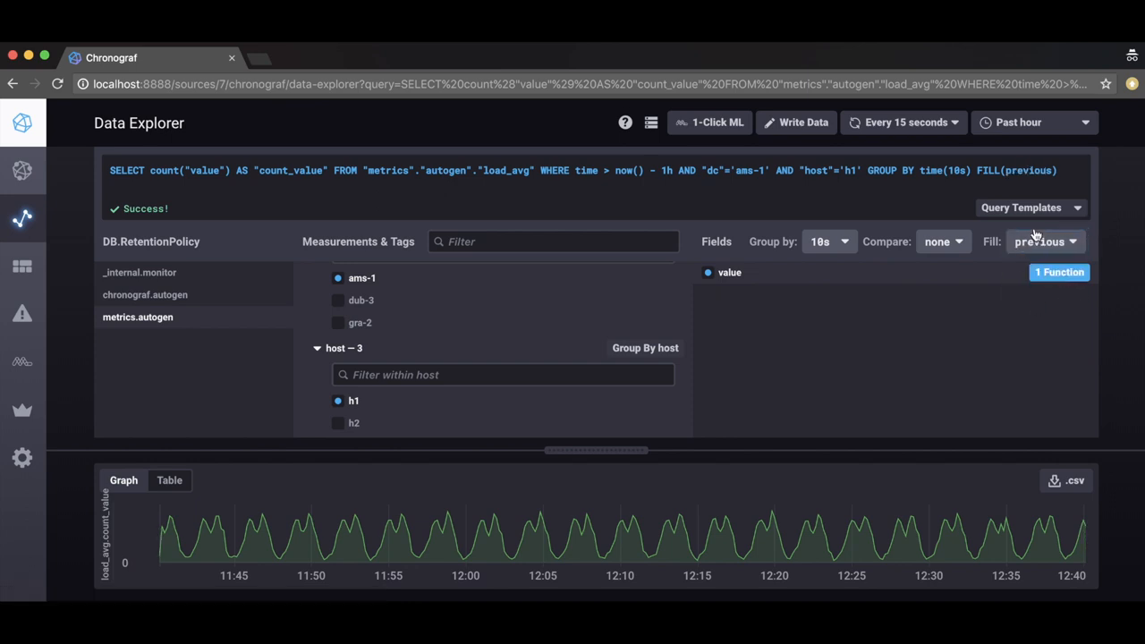
Widen the query's time range to the past 6 hours.
left_click(1034, 122)
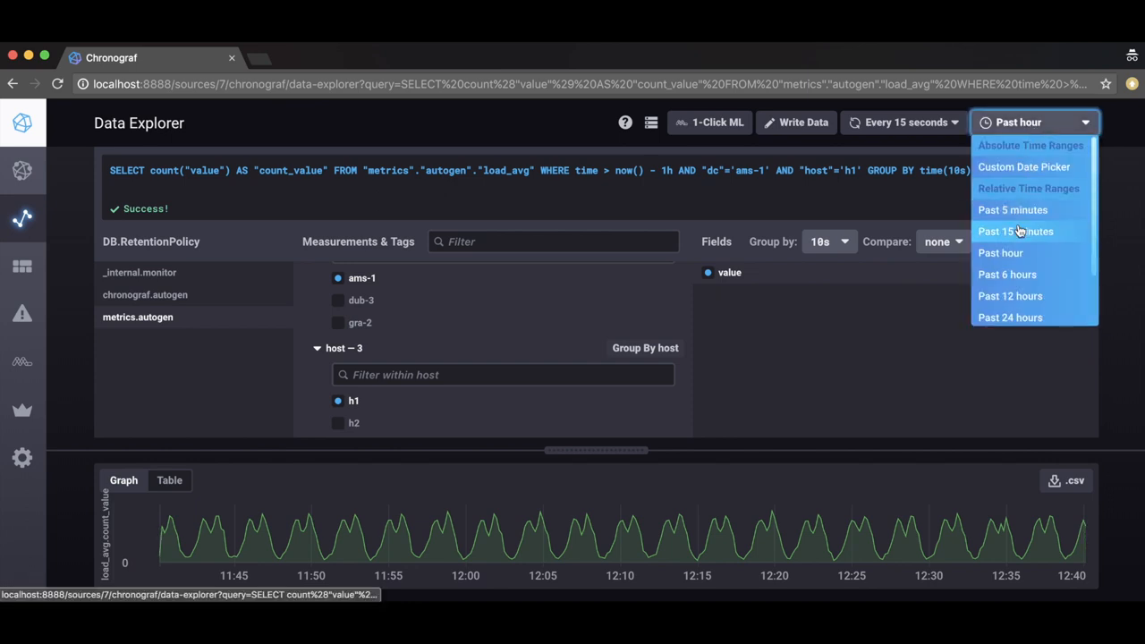
mouse_move(1008, 275)
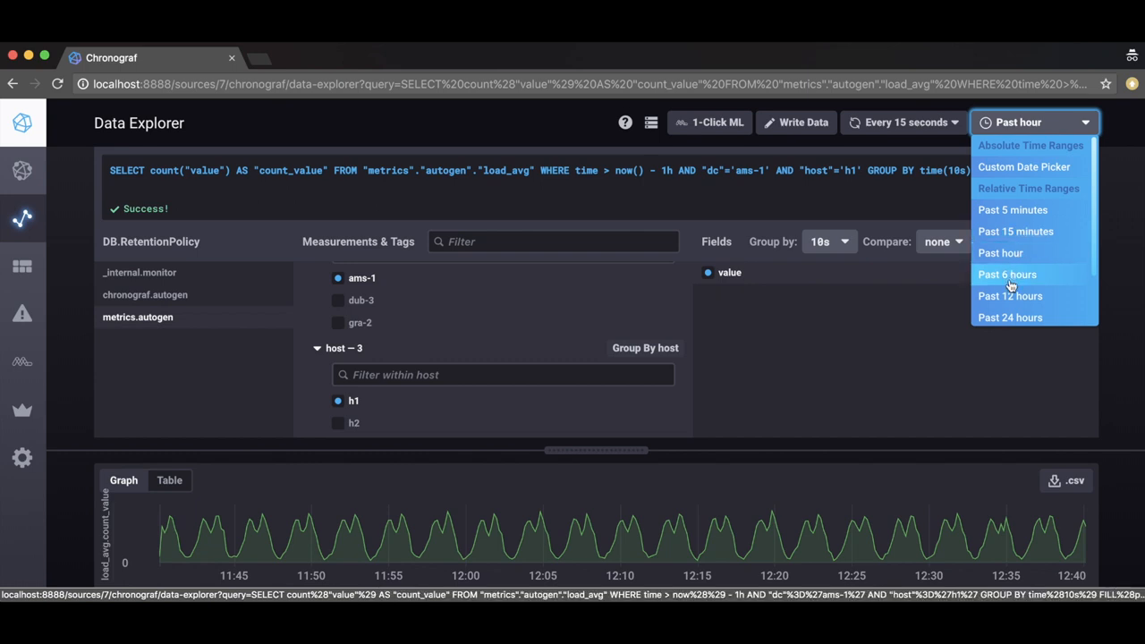
left_click(1007, 276)
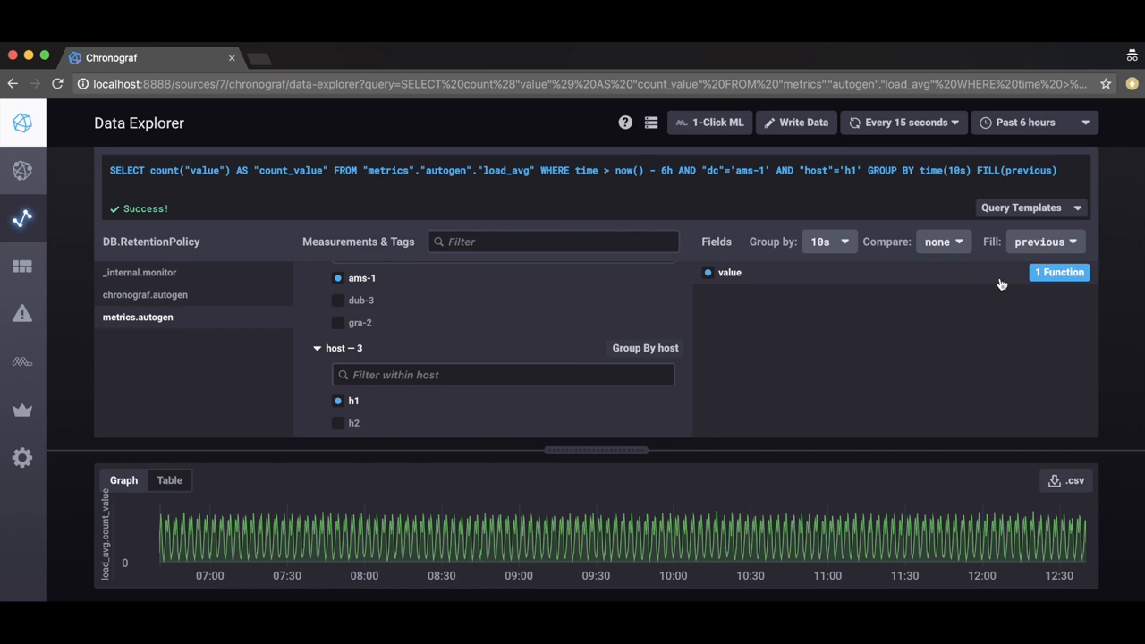
left_click(718, 121)
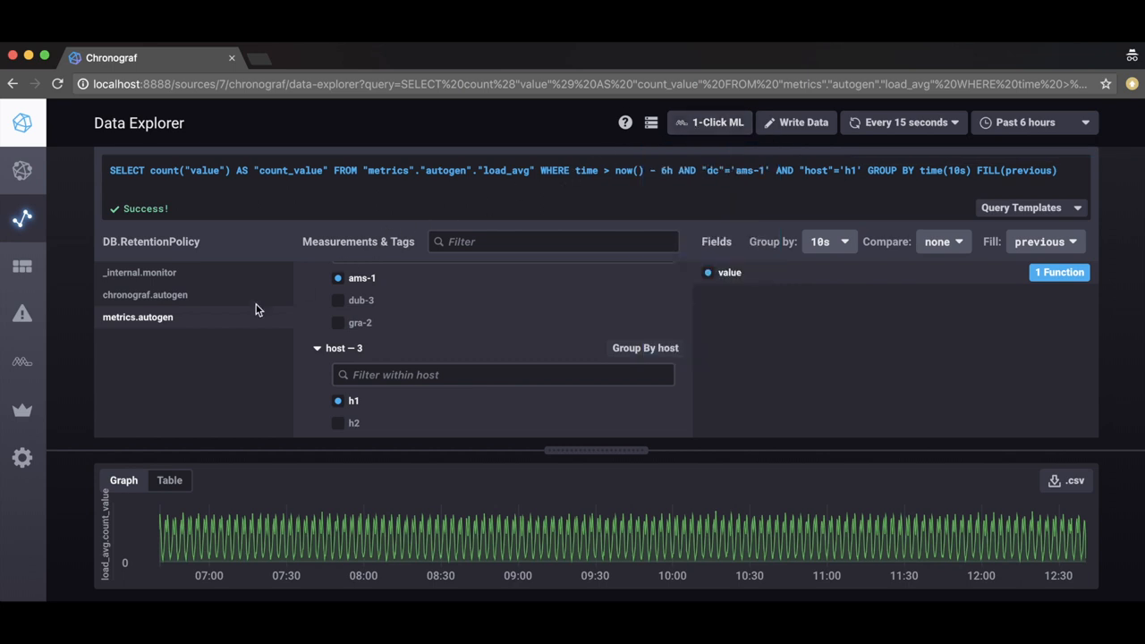
Use 1-Click ML to create and train metrics_load_avg_count_value_10s, then view its configuration.
left_click(21, 361)
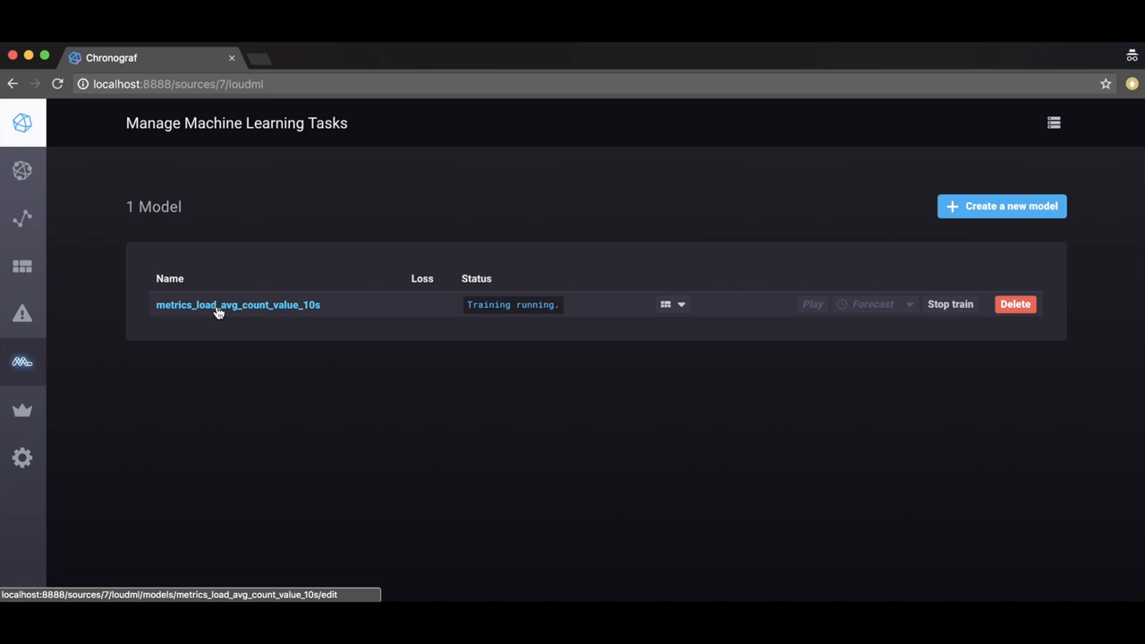
left_click(238, 304)
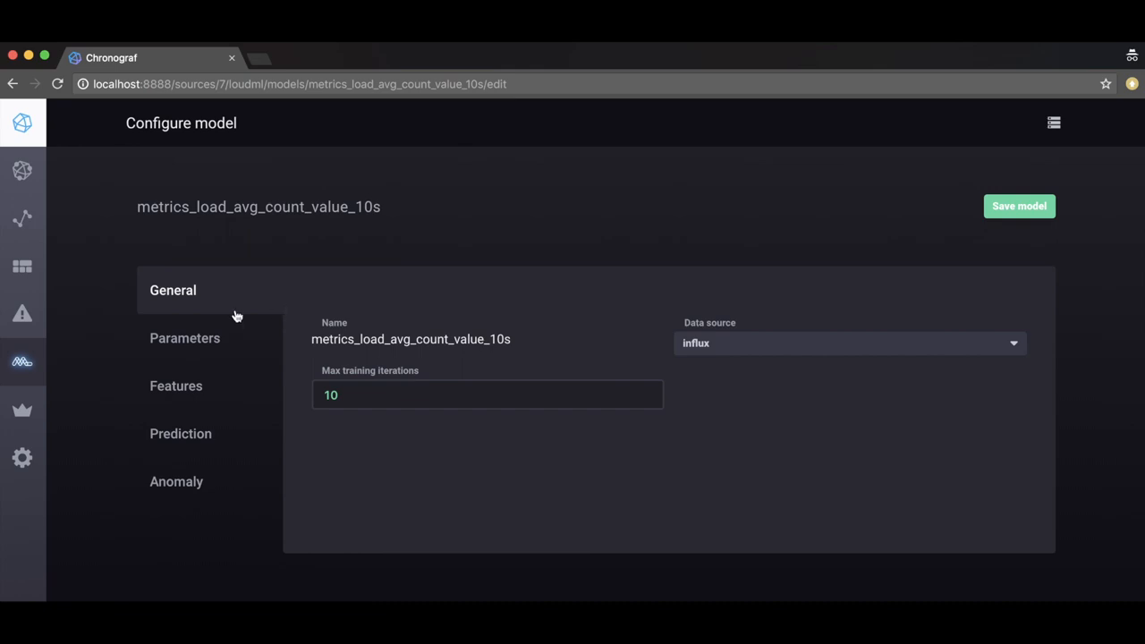
Review the training parameters and the count_value feature's input/output and metric choices.
left_click(184, 338)
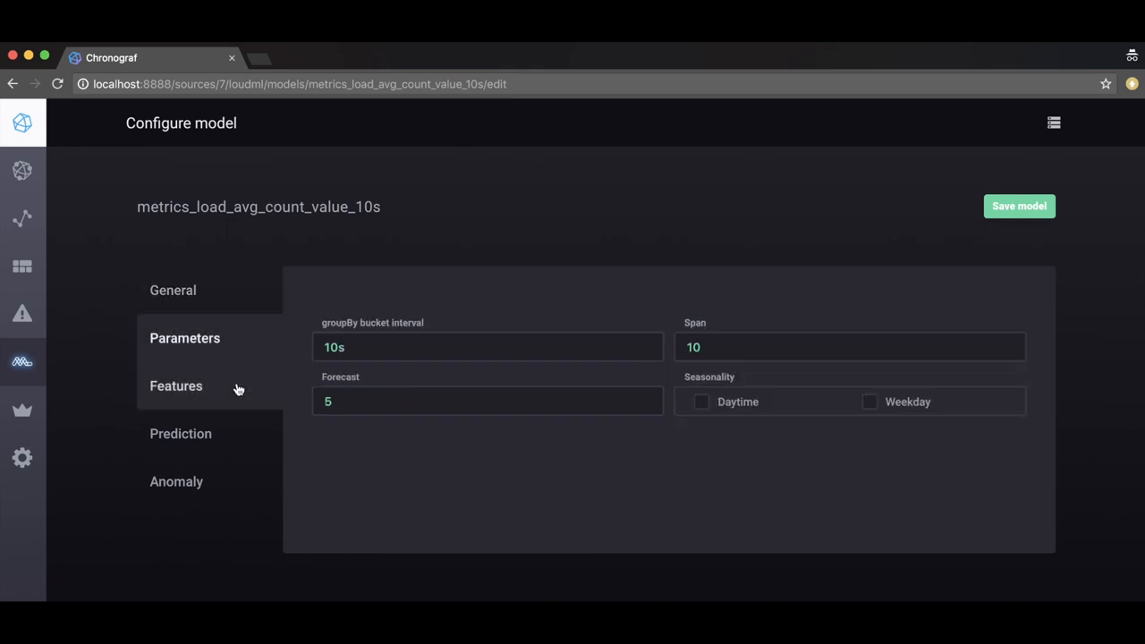
left_click(175, 387)
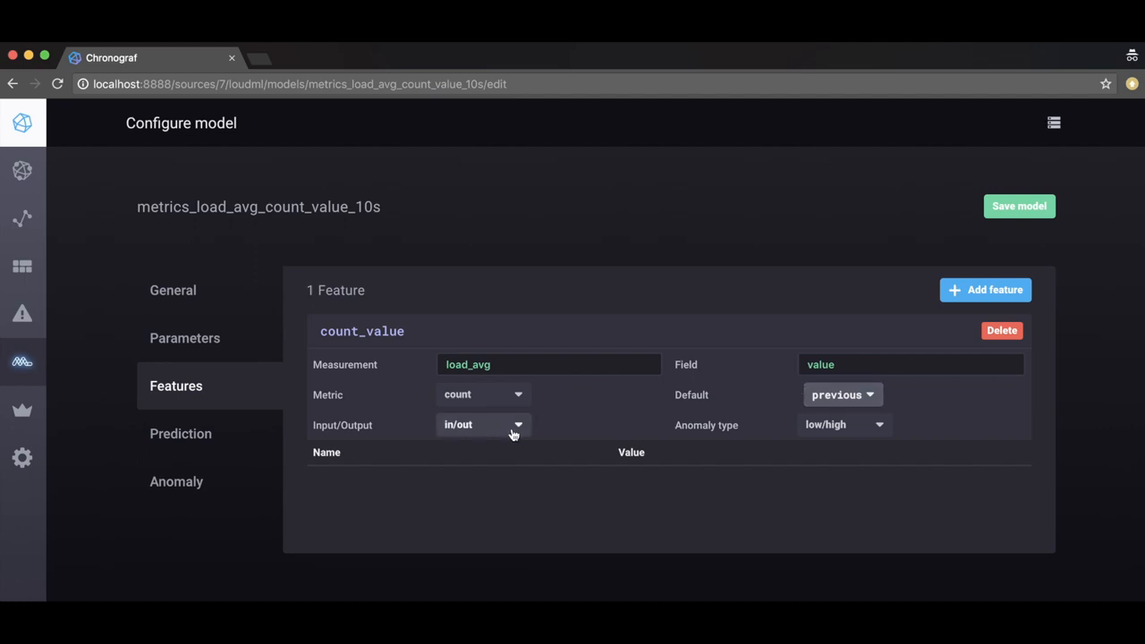
left_click(483, 424)
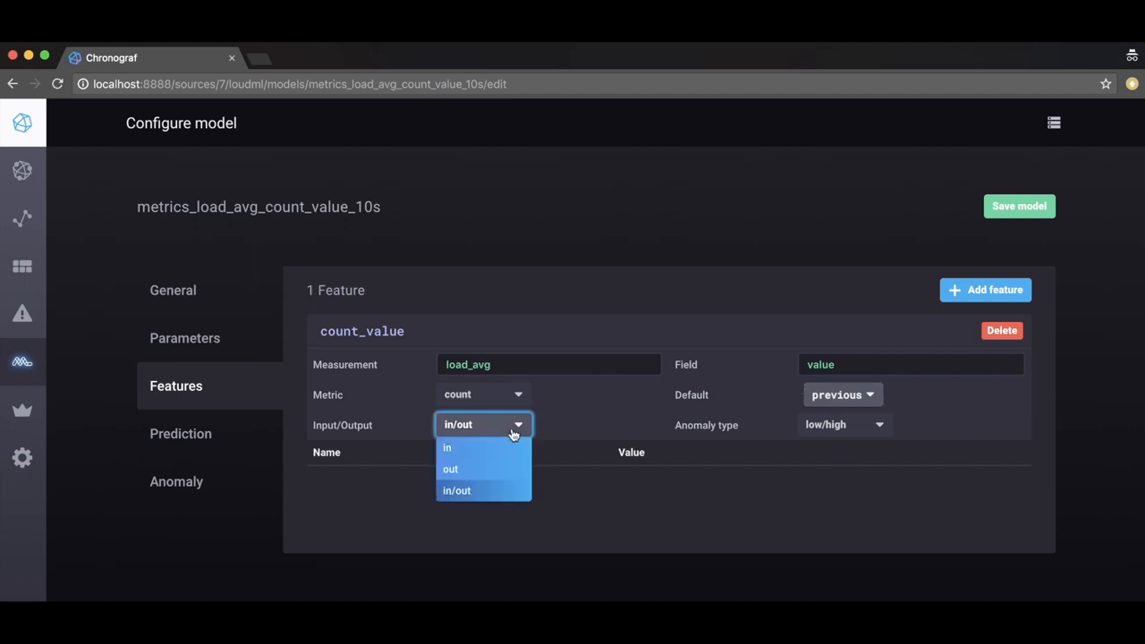
left_click(456, 490)
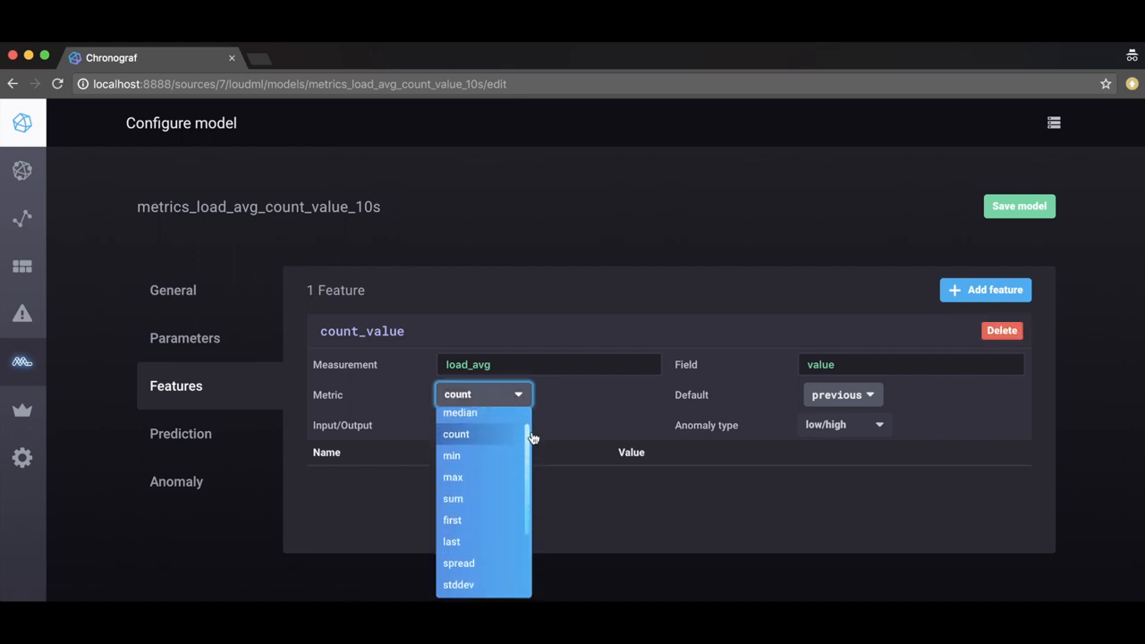
Keep the anomaly type as low/high and move on to the prediction settings.
left_click(841, 424)
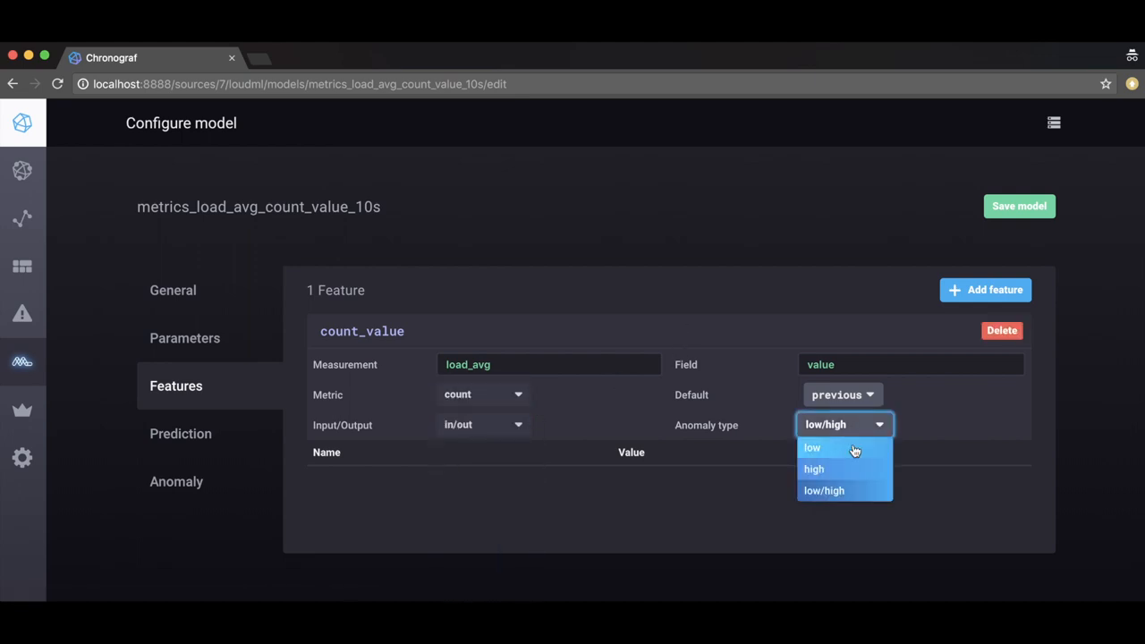
mouse_move(840, 490)
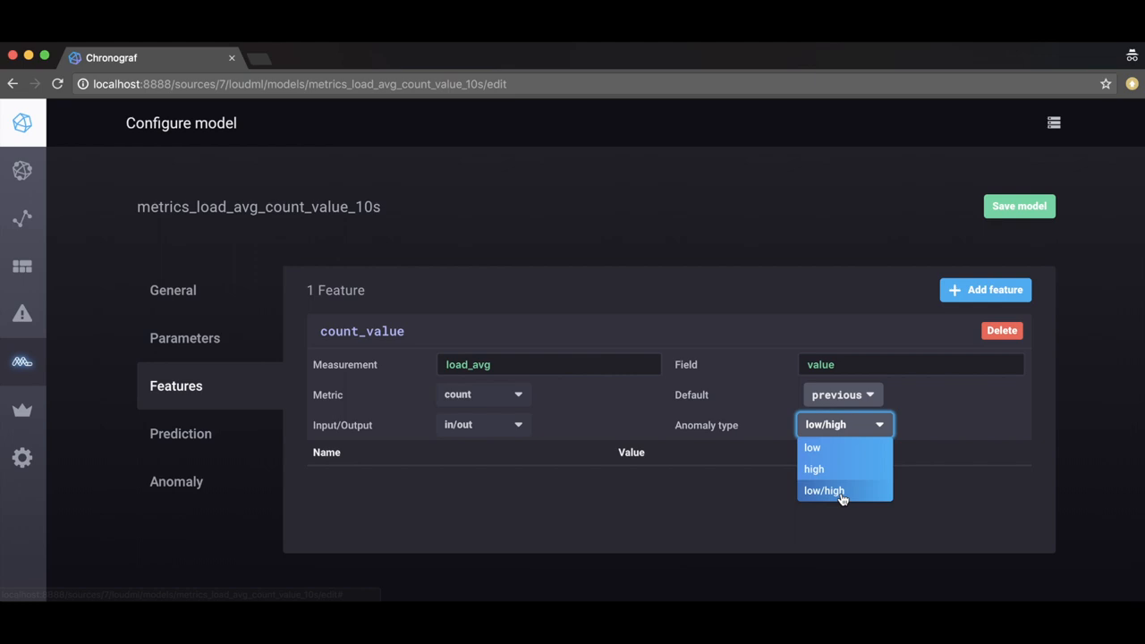
left_click(823, 490)
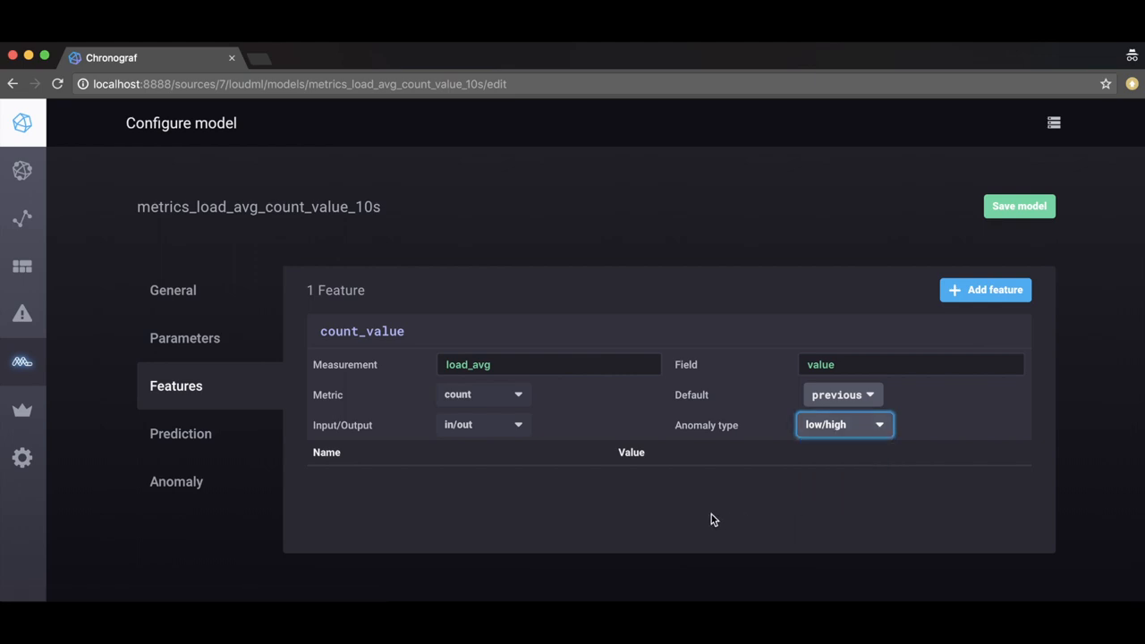
left_click(181, 435)
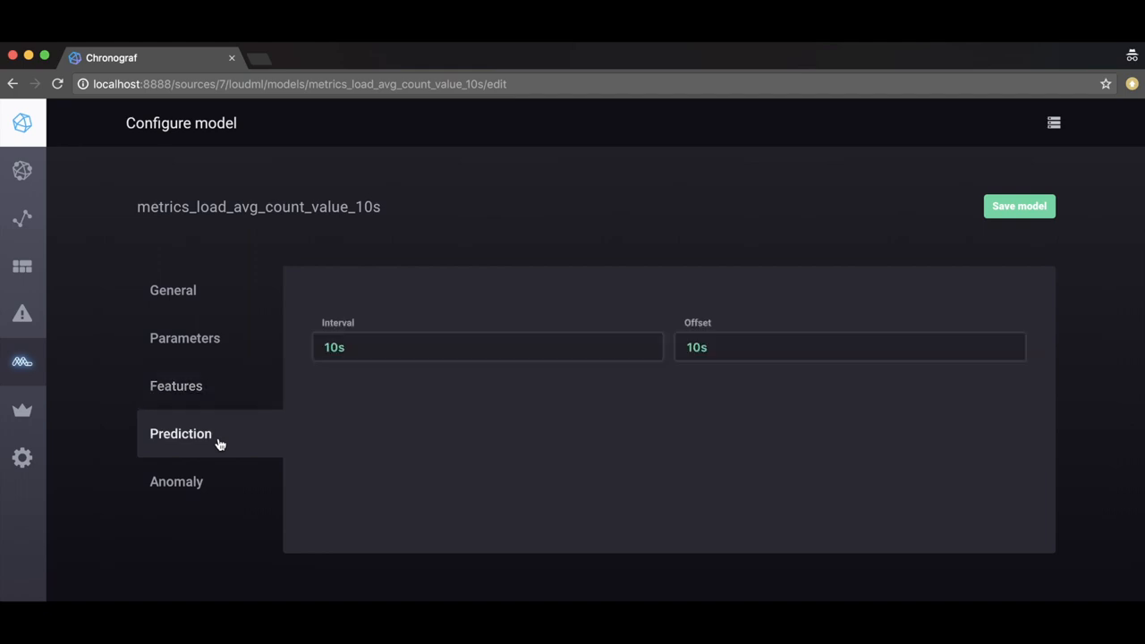
Check the anomaly thresholds, then return to the model list showing training done.
left_click(176, 481)
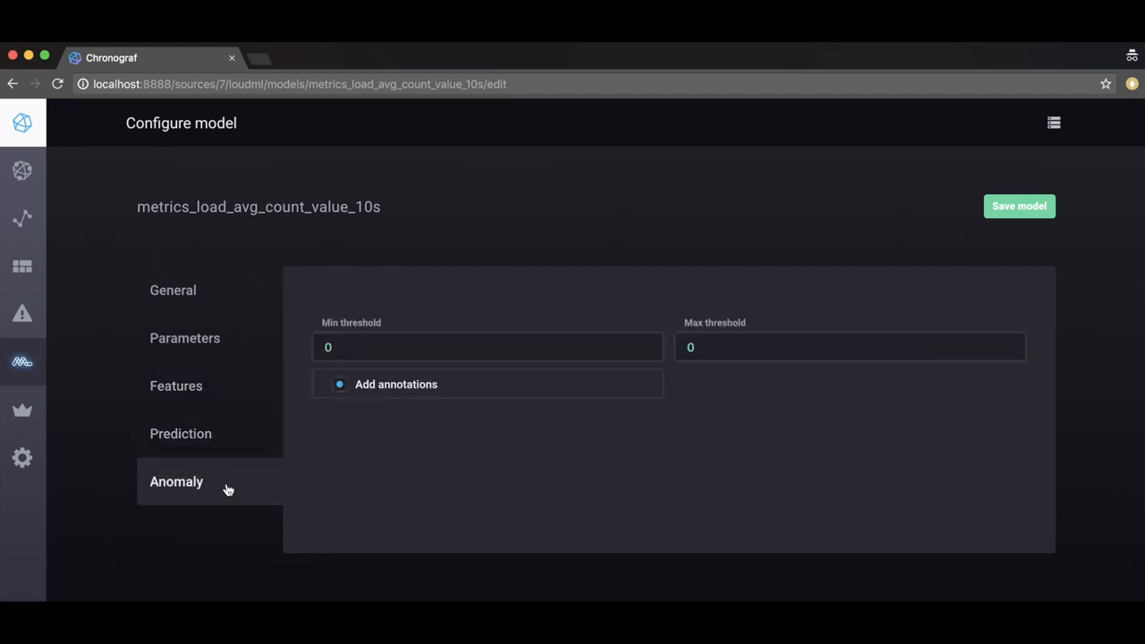
left_click(849, 347)
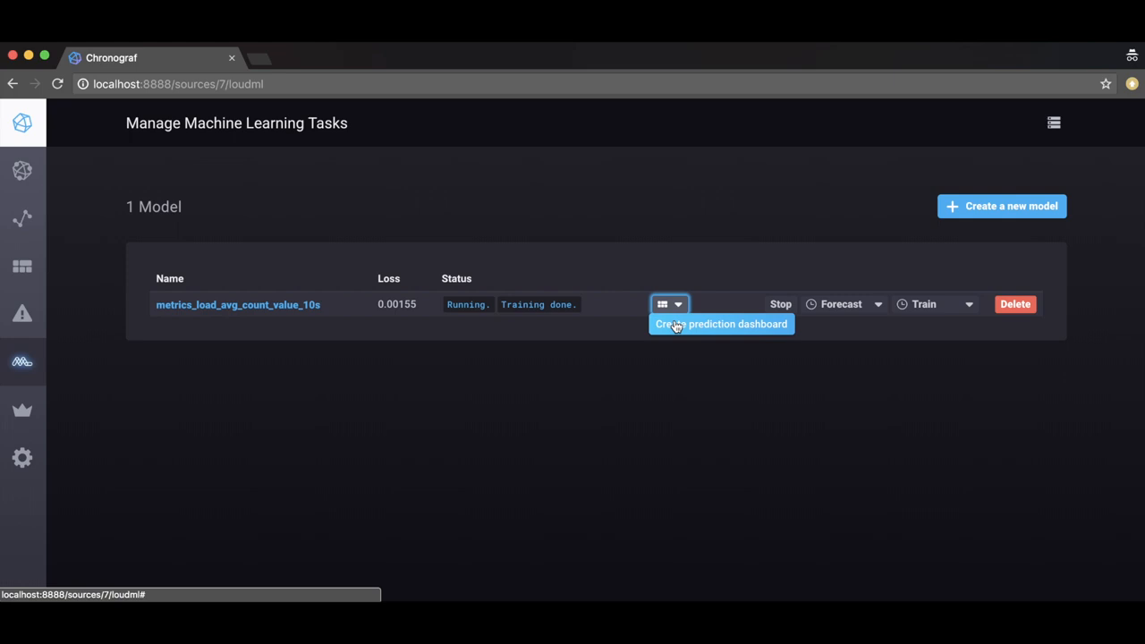
Create a prediction dashboard for metrics_load_avg_count_value_10s and list the dashboards.
left_click(721, 324)
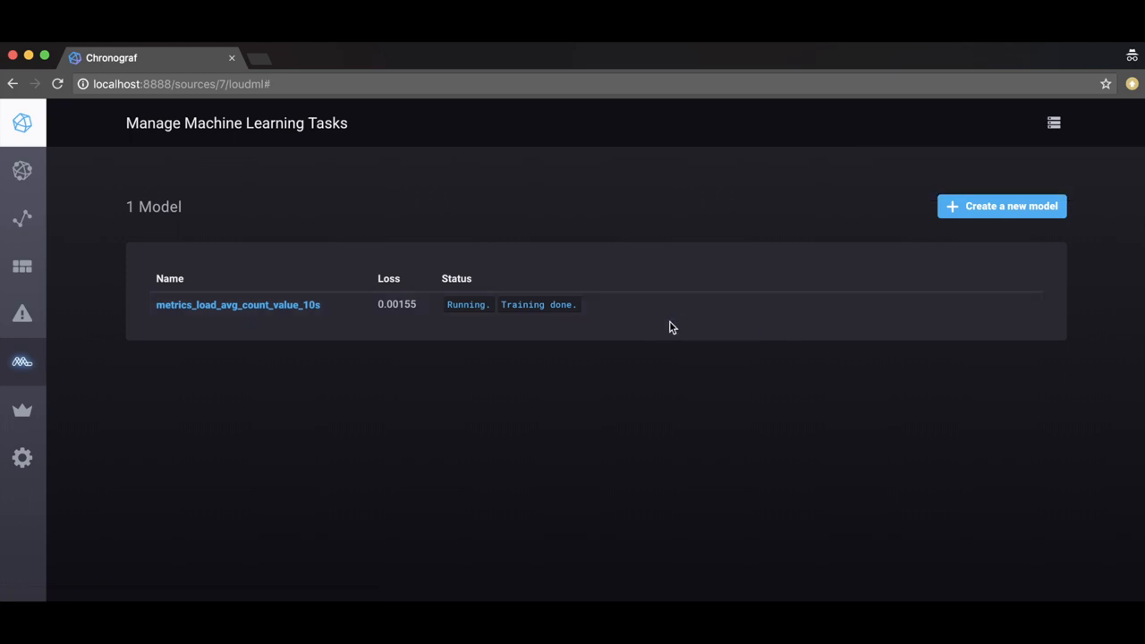
mouse_move(22, 265)
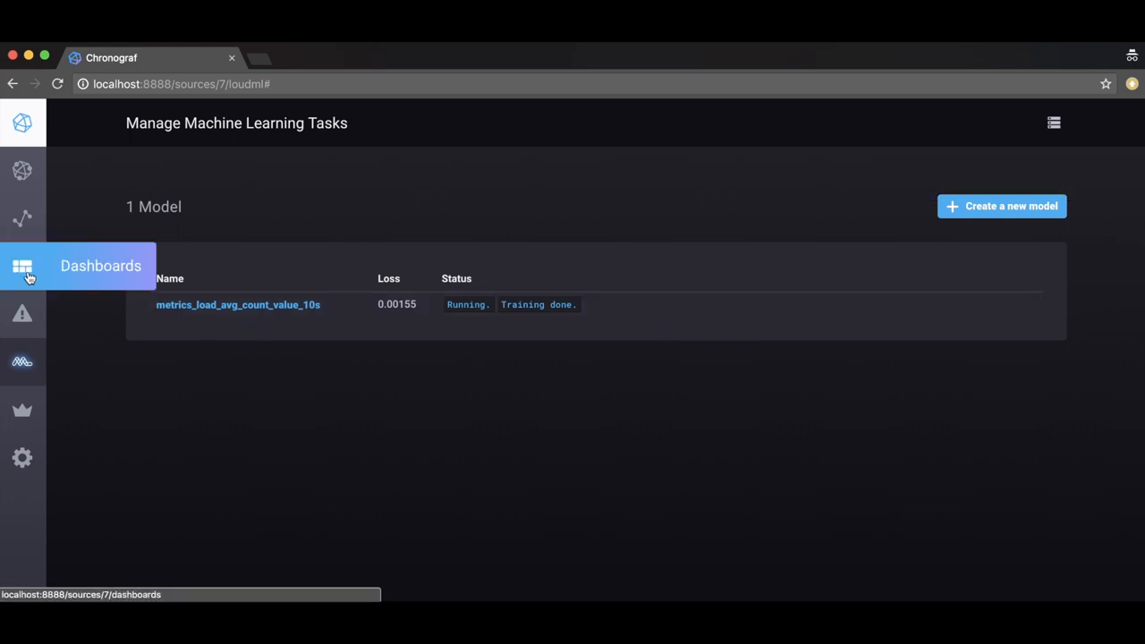
left_click(21, 265)
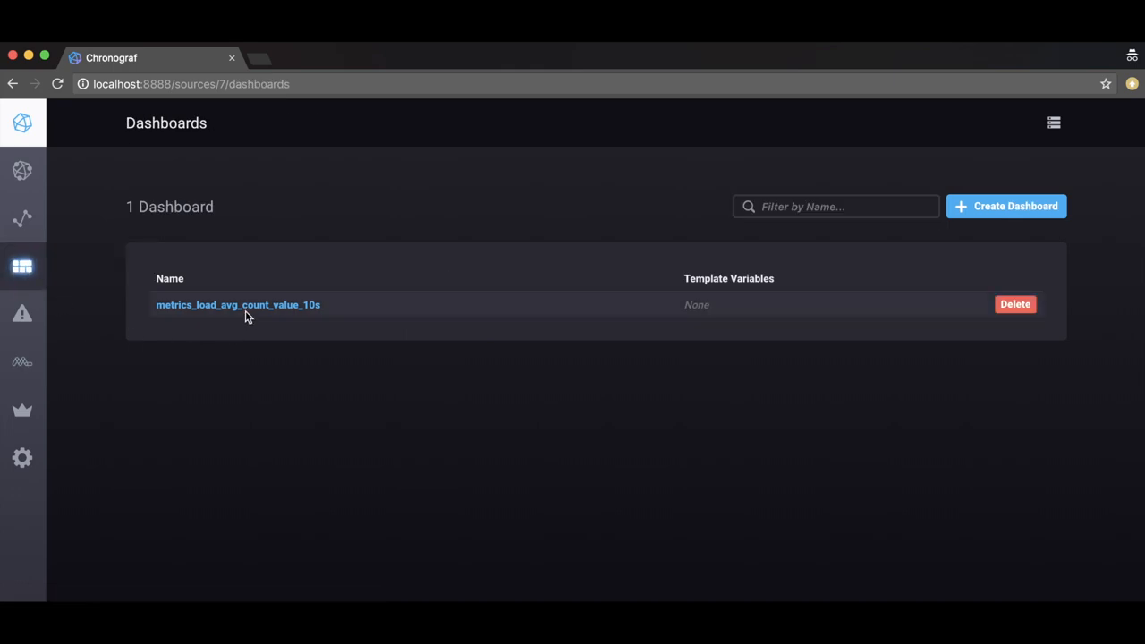
mouse_move(250, 311)
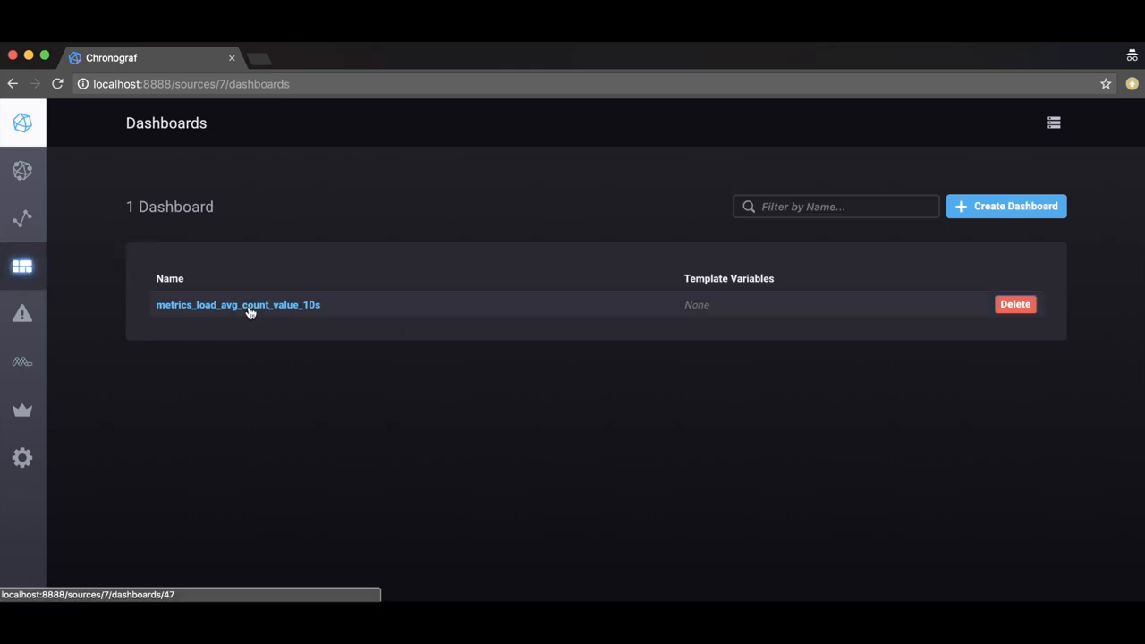
View the model's dashboard flagging a count_value too-low anomaly with score 30.2.
left_click(236, 304)
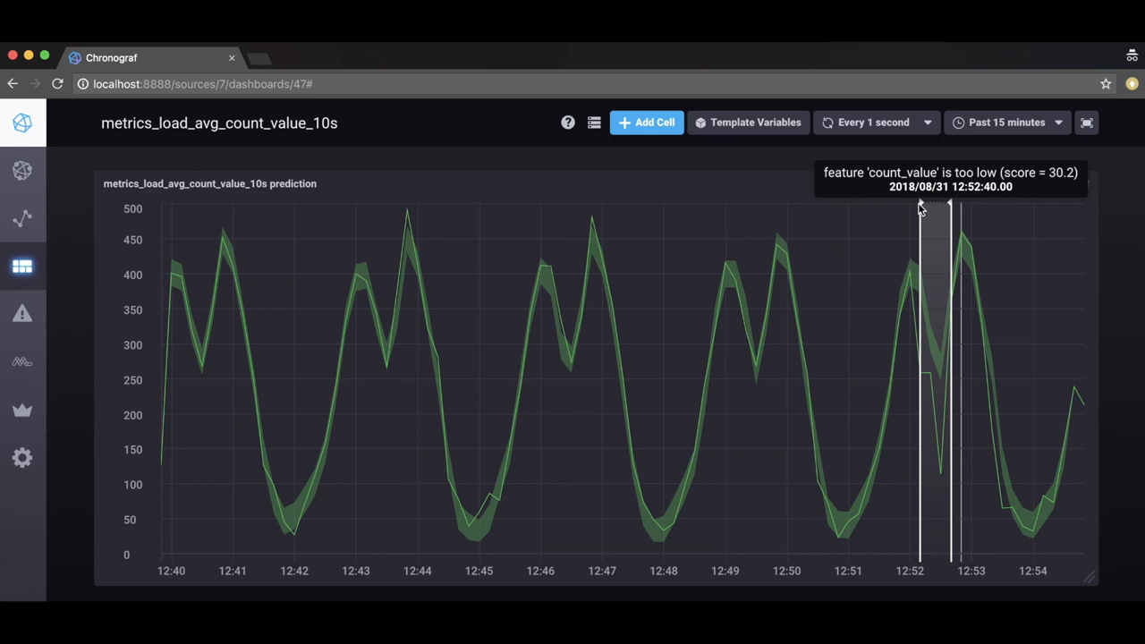
mouse_move(930, 474)
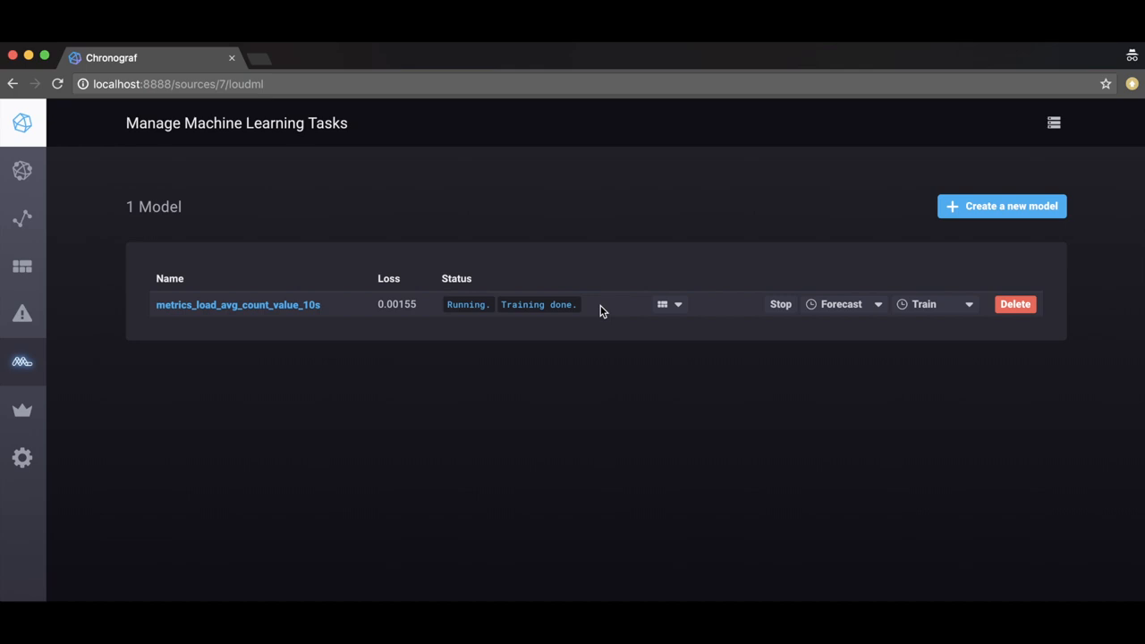
Stop the running metrics_load_avg_count_value_10s model and confirm.
left_click(780, 304)
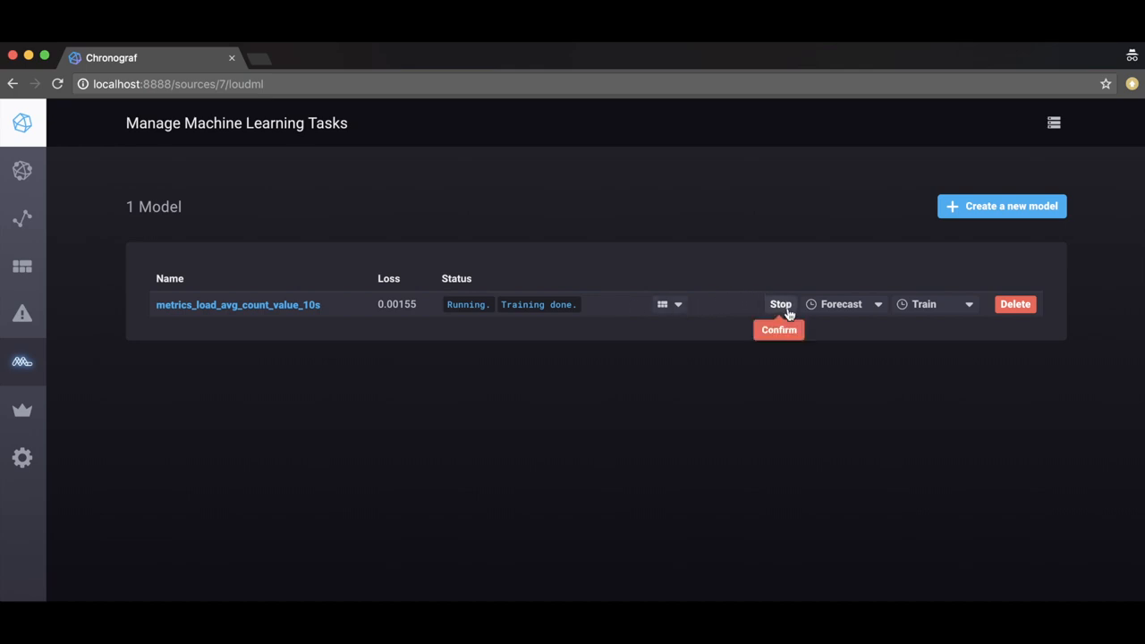
left_click(778, 330)
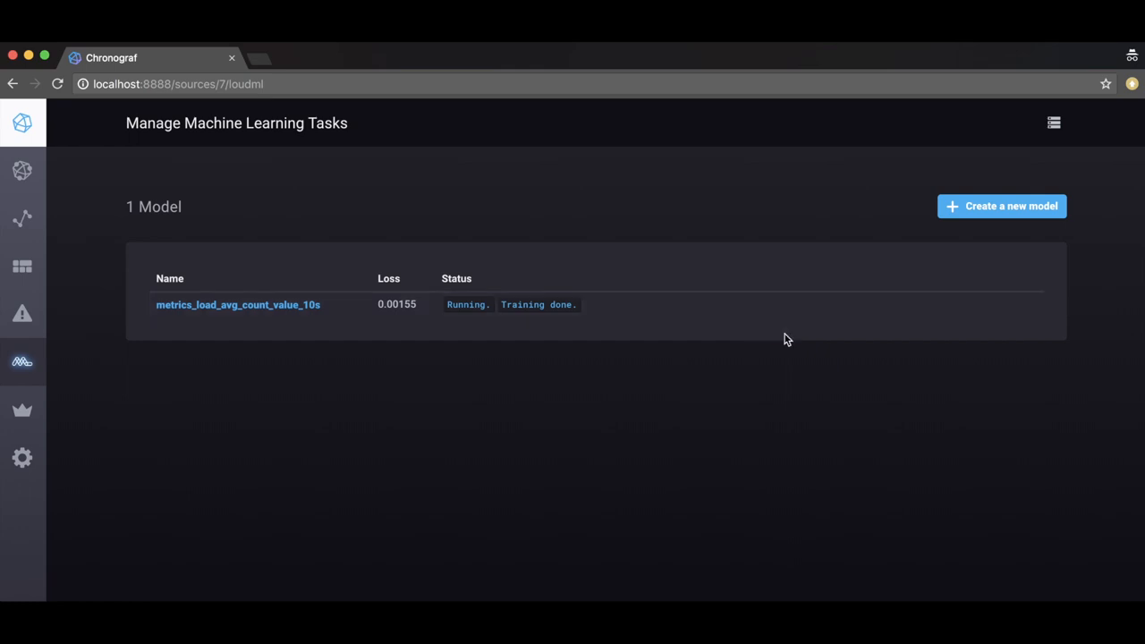